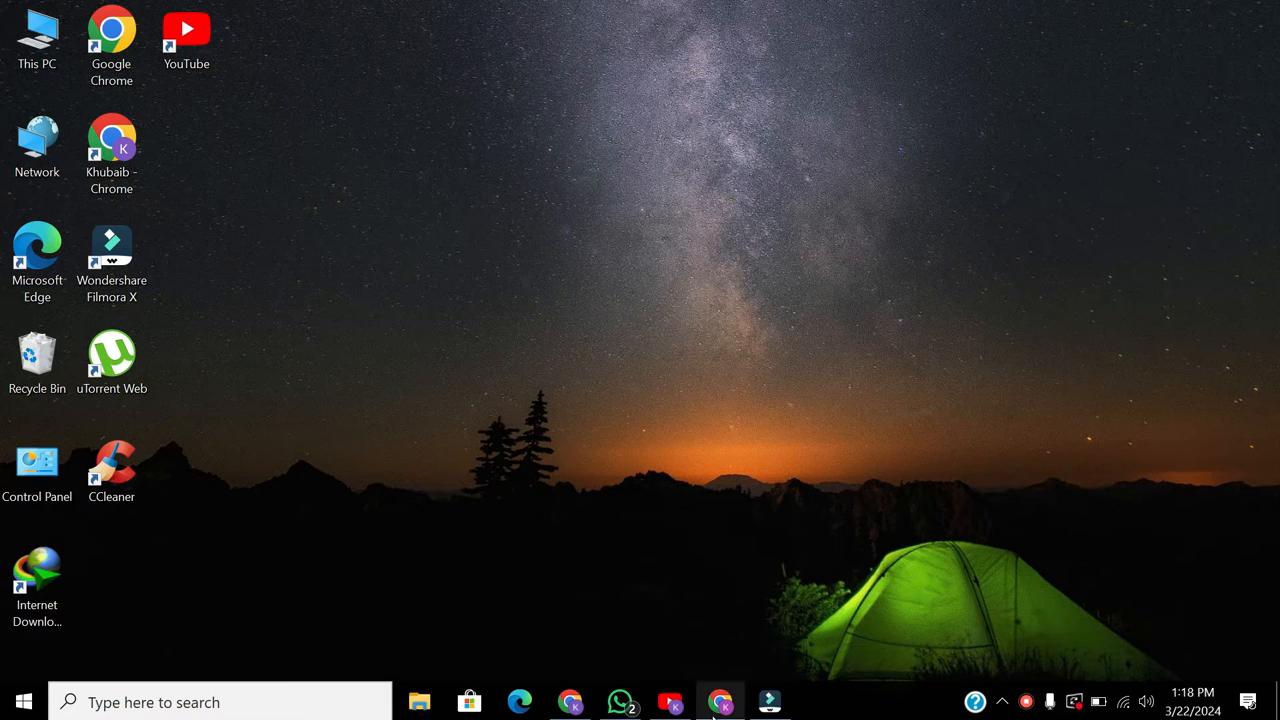
# Launch Chrome and go to instagram.com so the login page shows
pyautogui.click(720, 700)
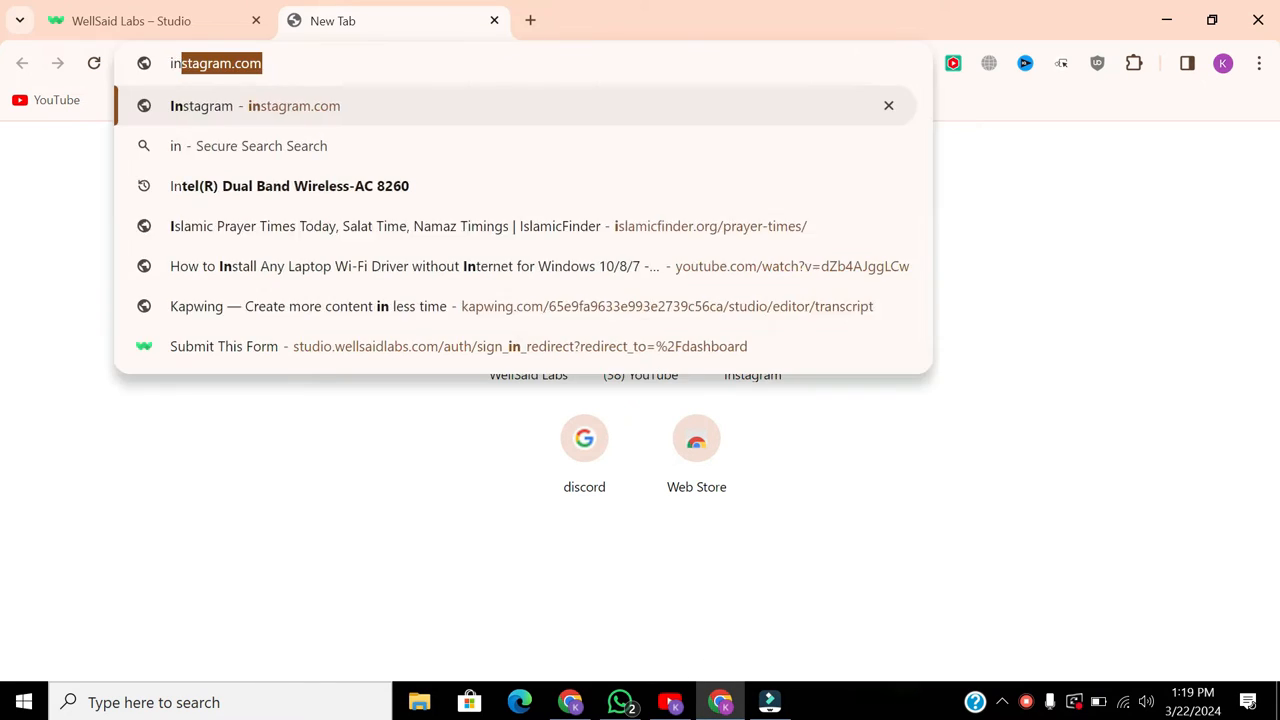
pyautogui.click(254, 104)
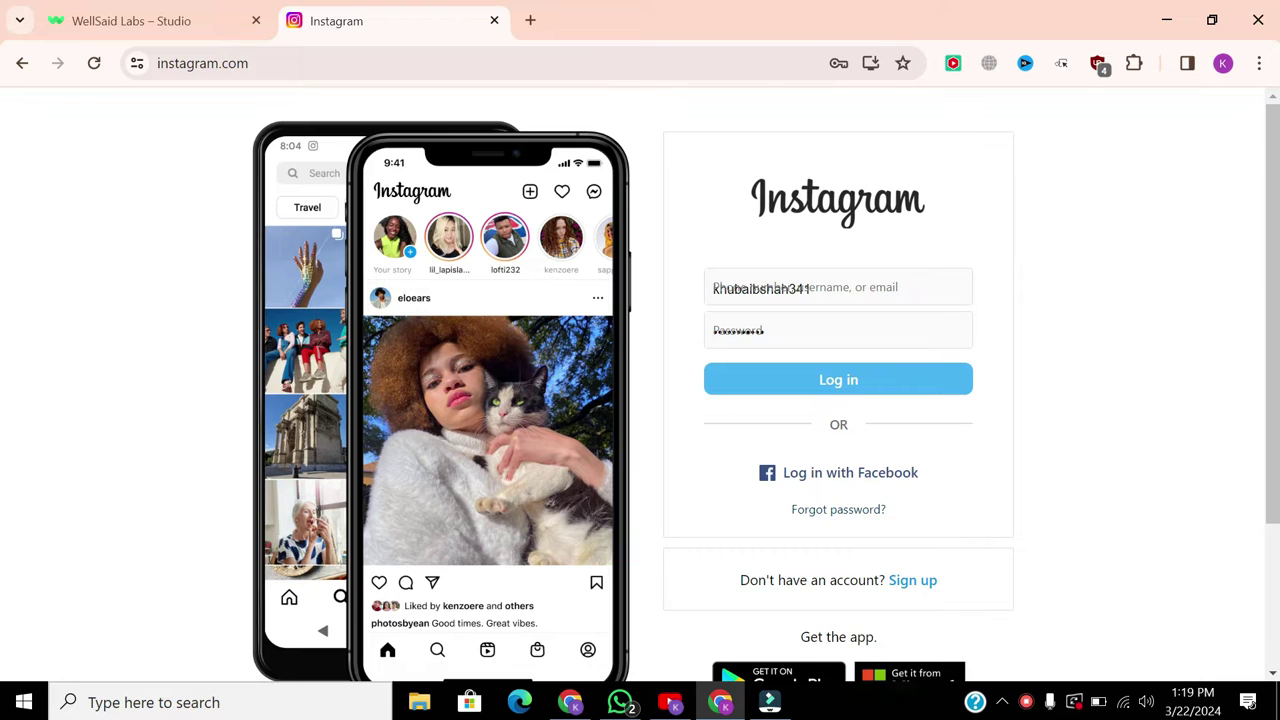
pyautogui.moveTo(8, 476)
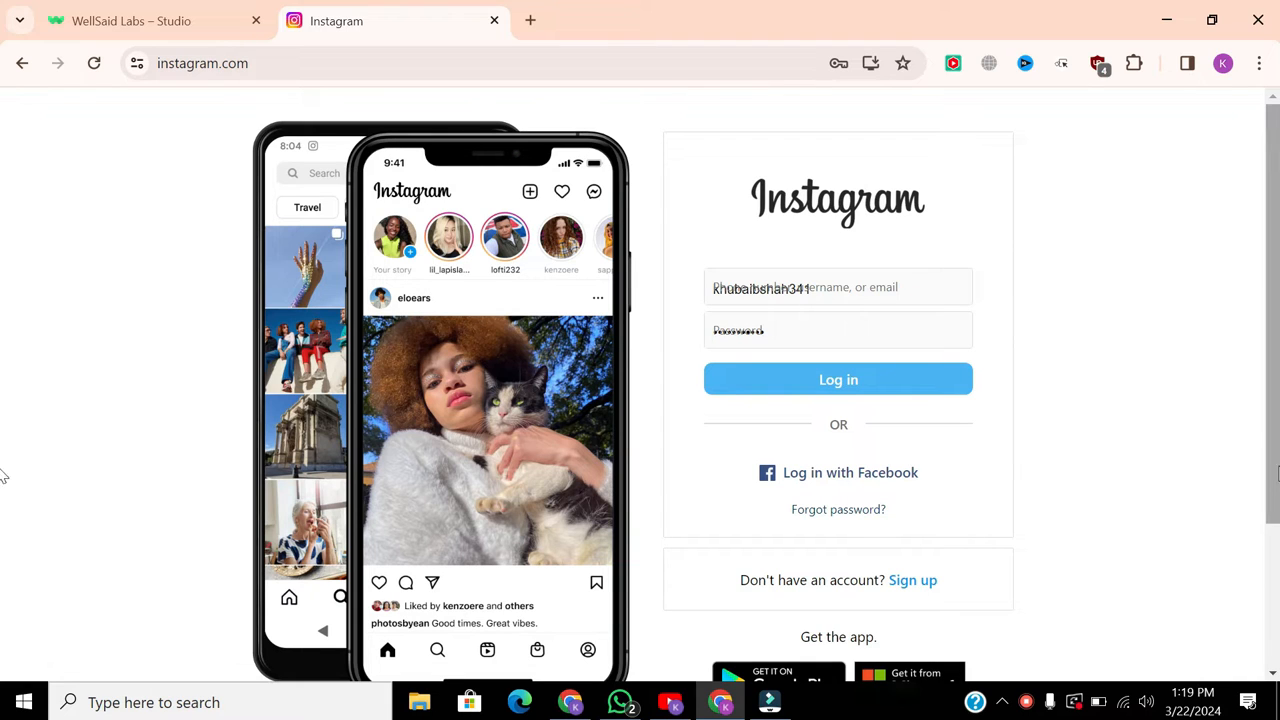
pyautogui.moveTo(970, 472)
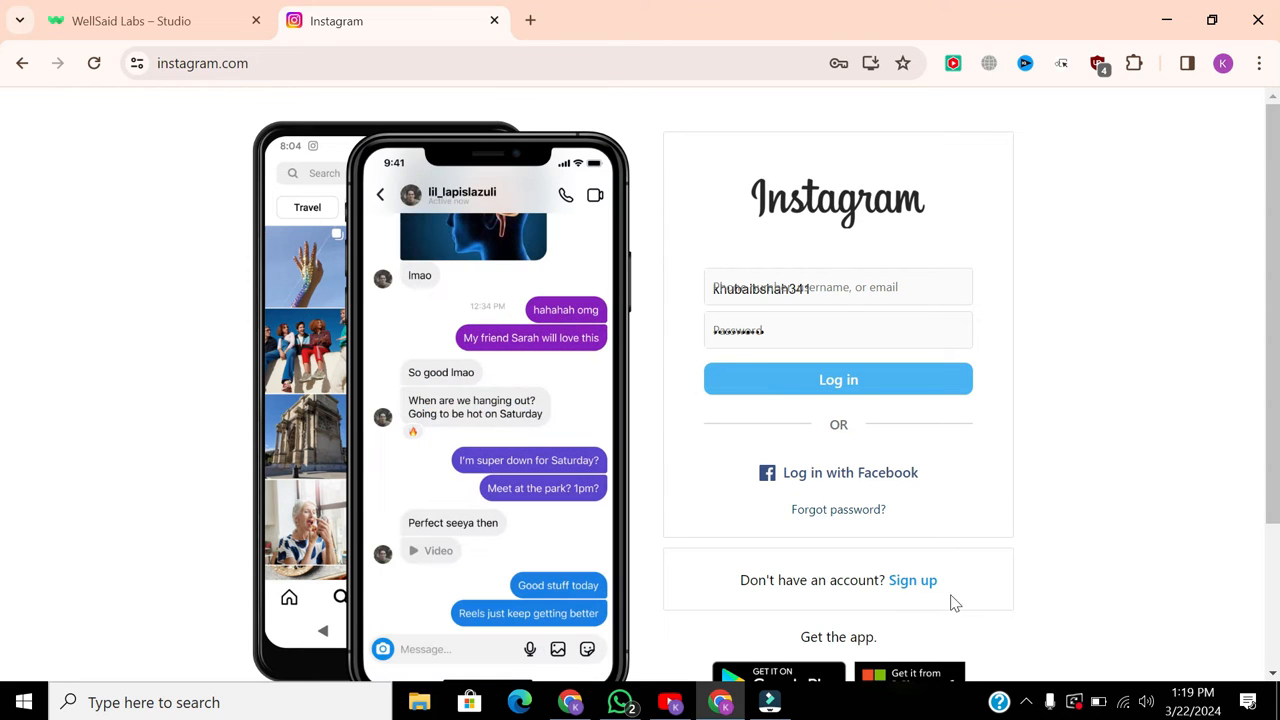
pyautogui.click(912, 580)
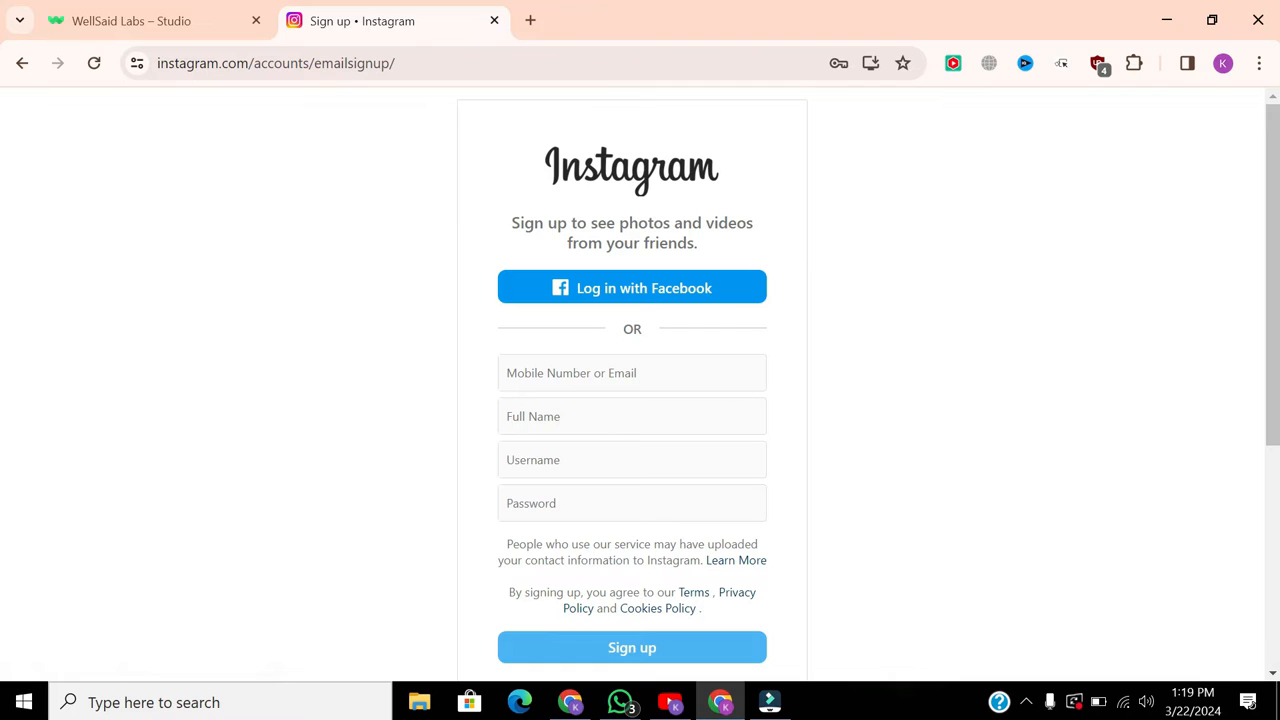
pyautogui.click(632, 374)
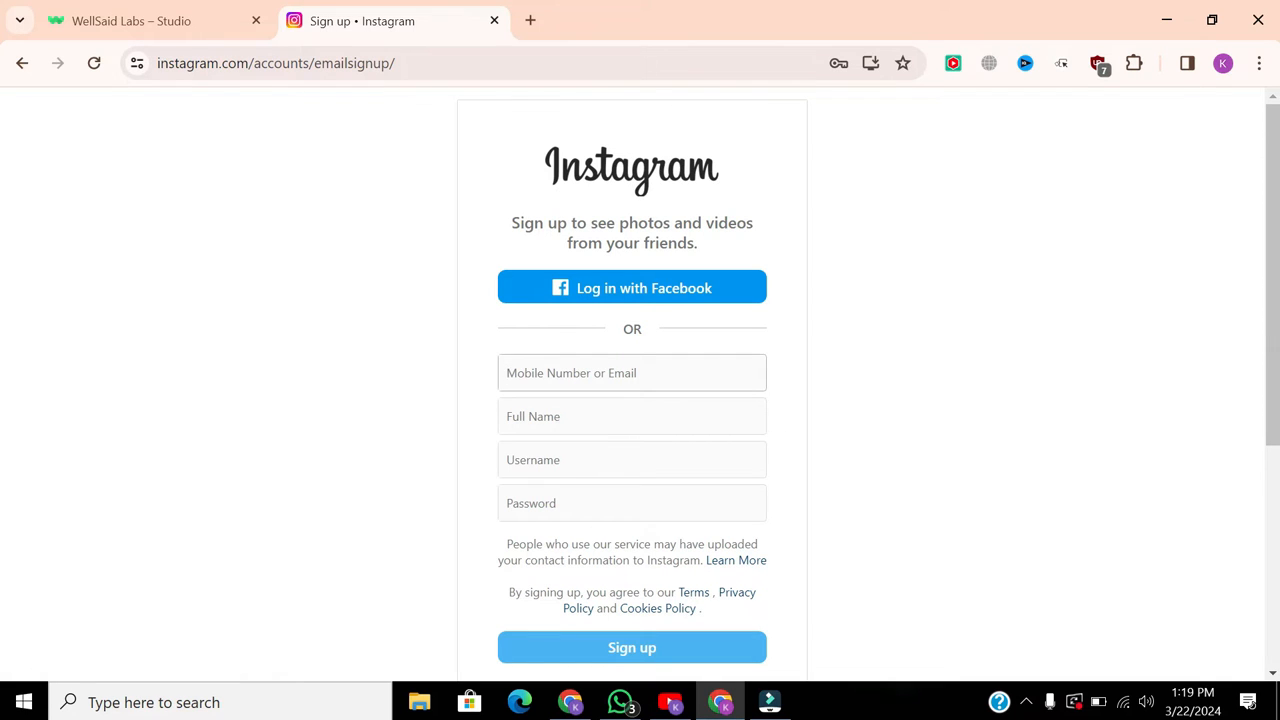
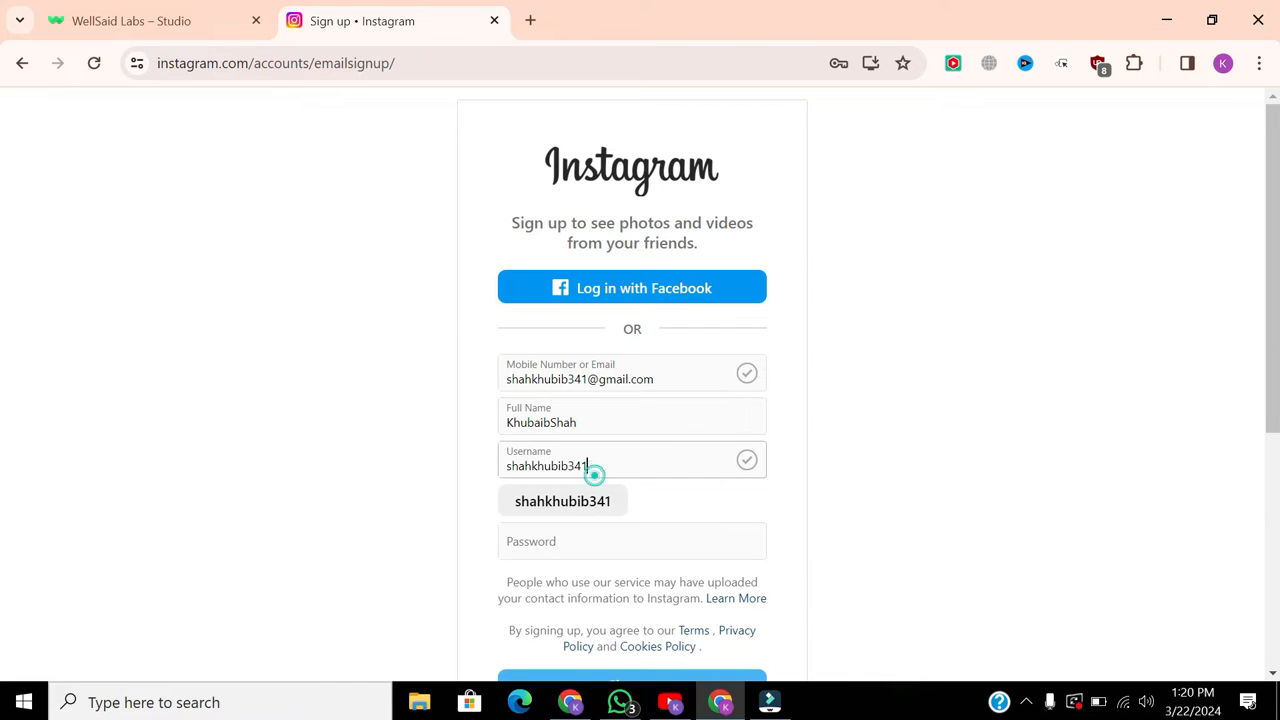
pyautogui.click(632, 540)
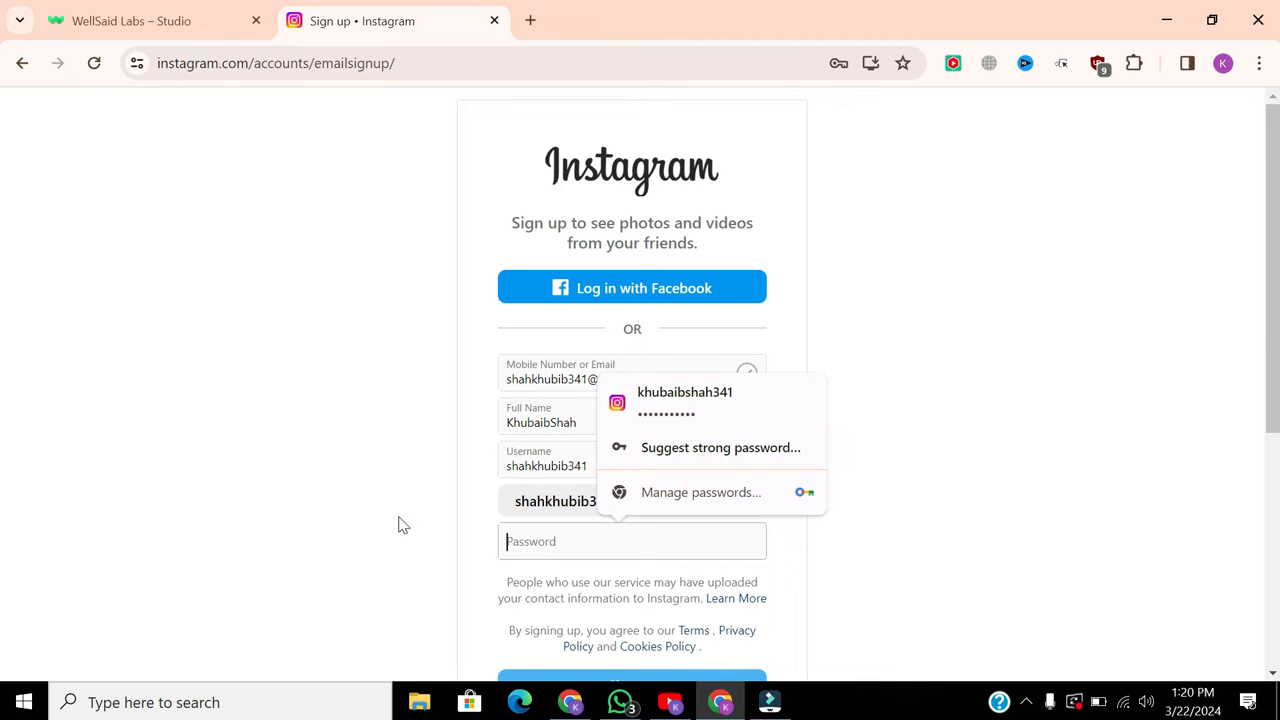
pyautogui.write('password')
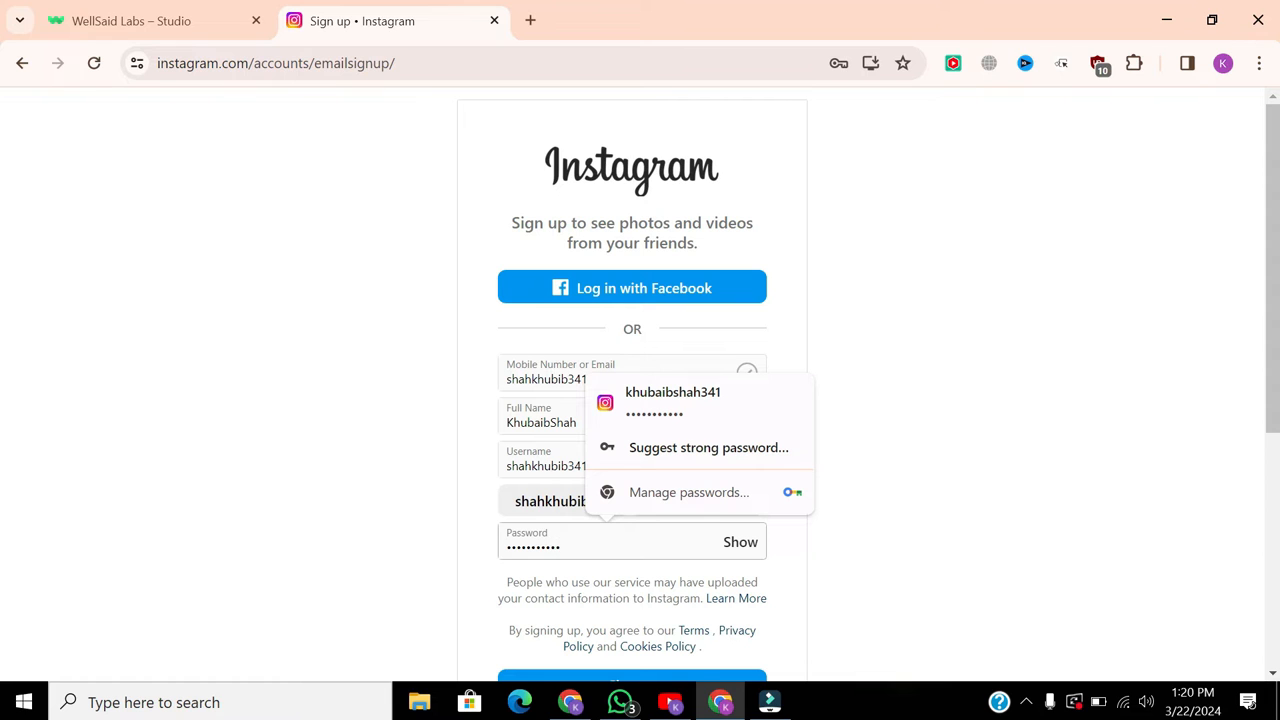
# Submit the sign-up details and set the birthday with June as the month
pyautogui.click(632, 676)
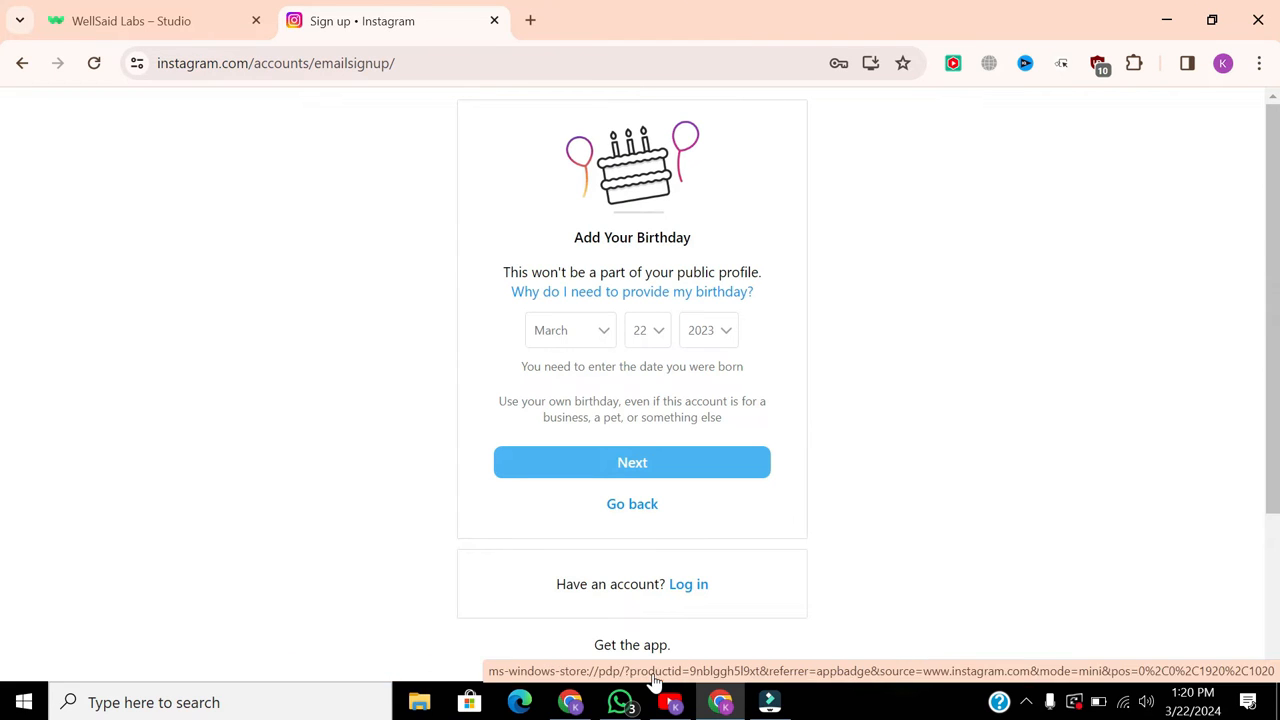
pyautogui.click(570, 330)
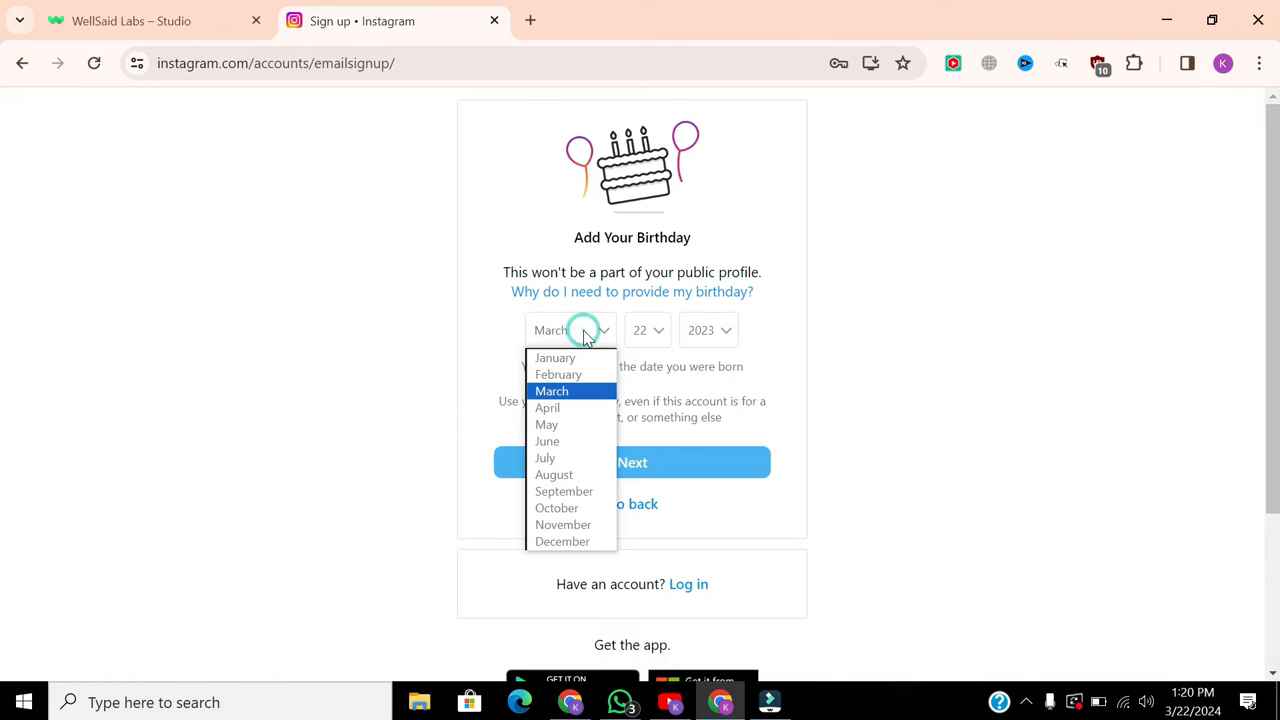
pyautogui.click(548, 442)
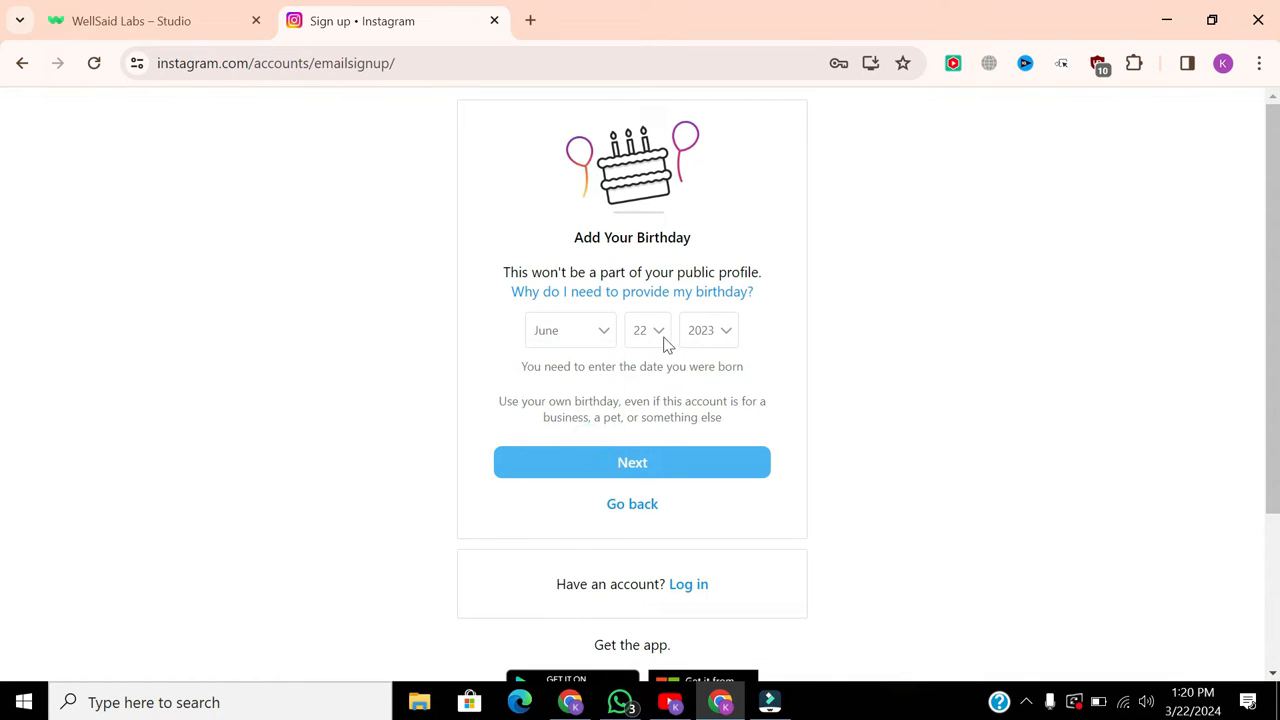
pyautogui.click(648, 330)
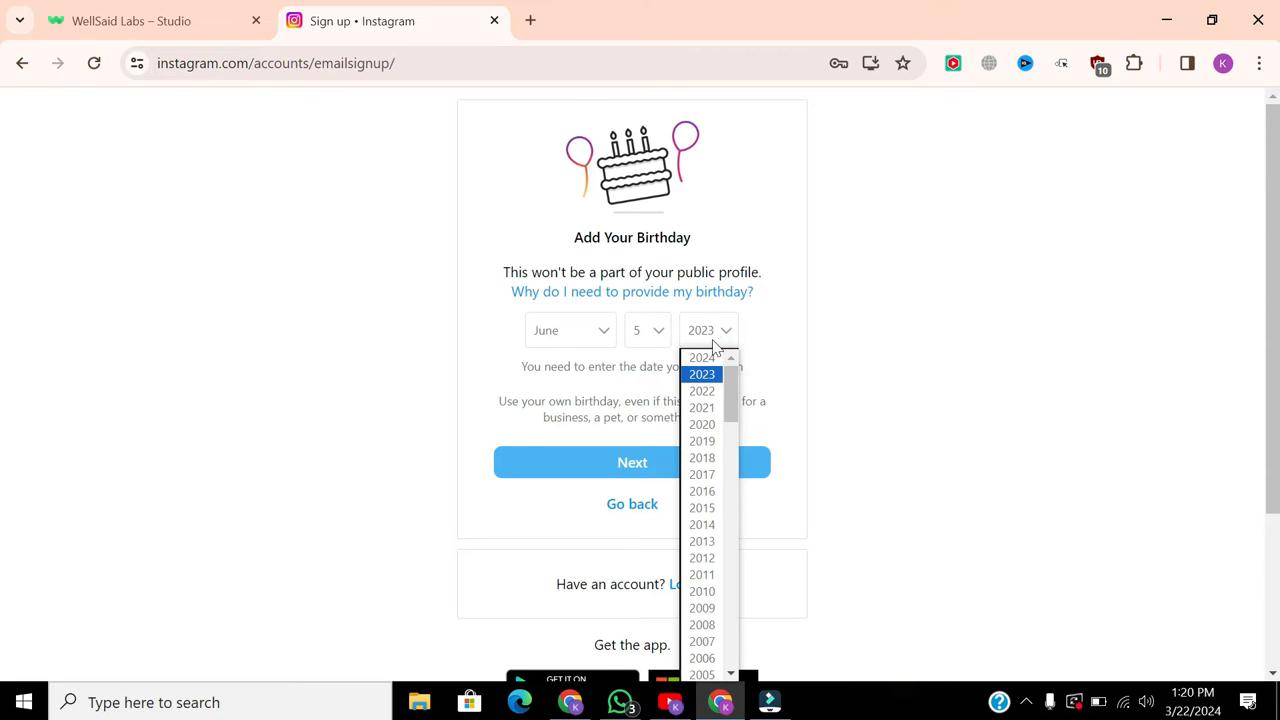
pyautogui.moveTo(702, 640)
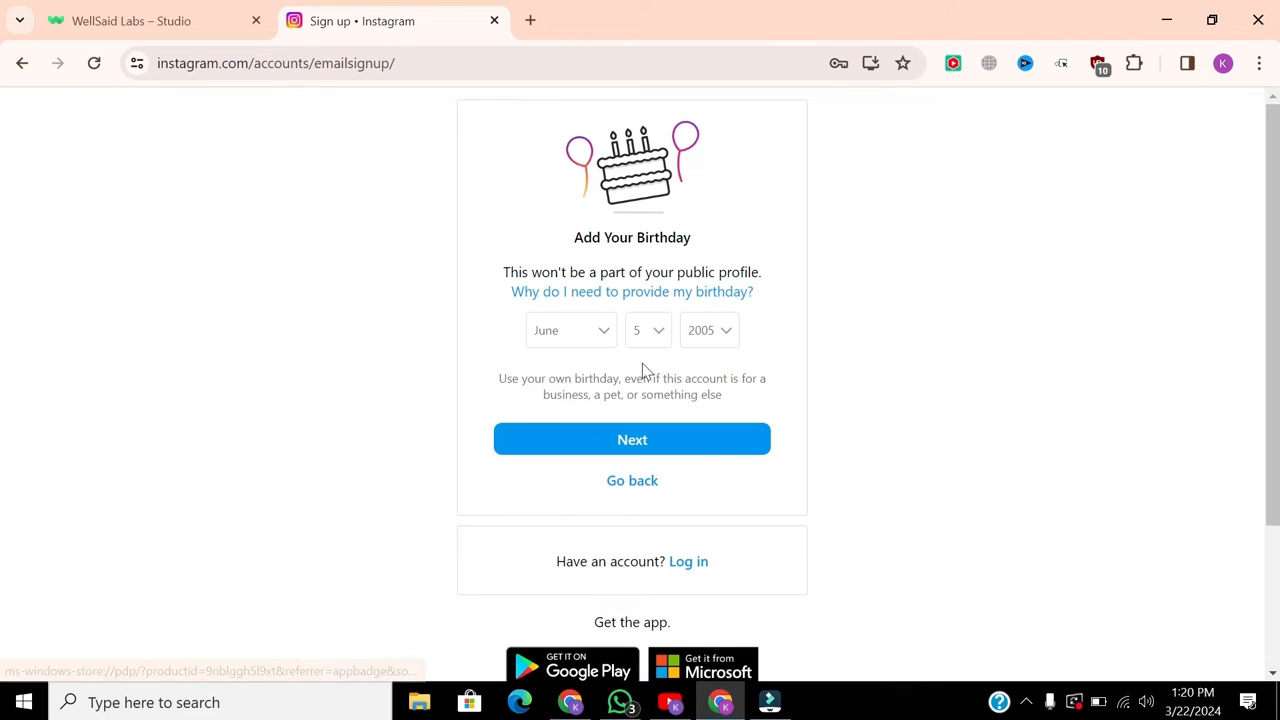
pyautogui.moveTo(586, 452)
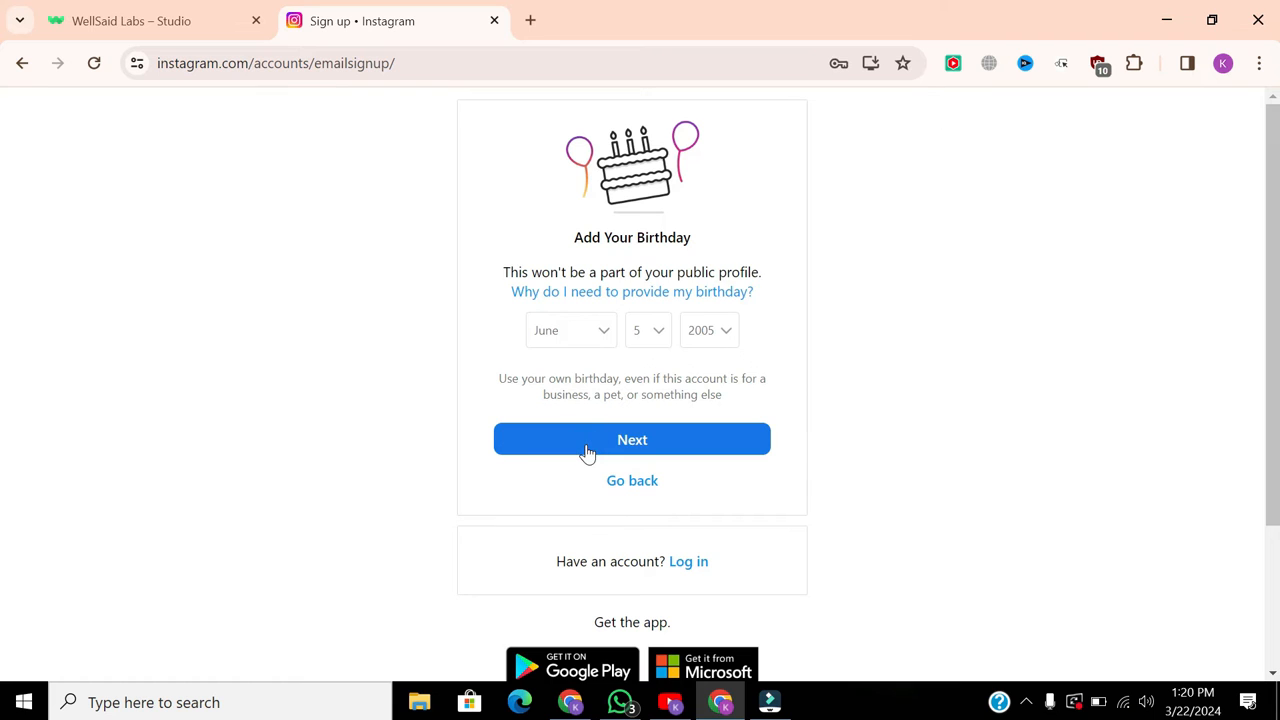
# Save the new account's password in Chrome and start a new browser tab
pyautogui.click(632, 440)
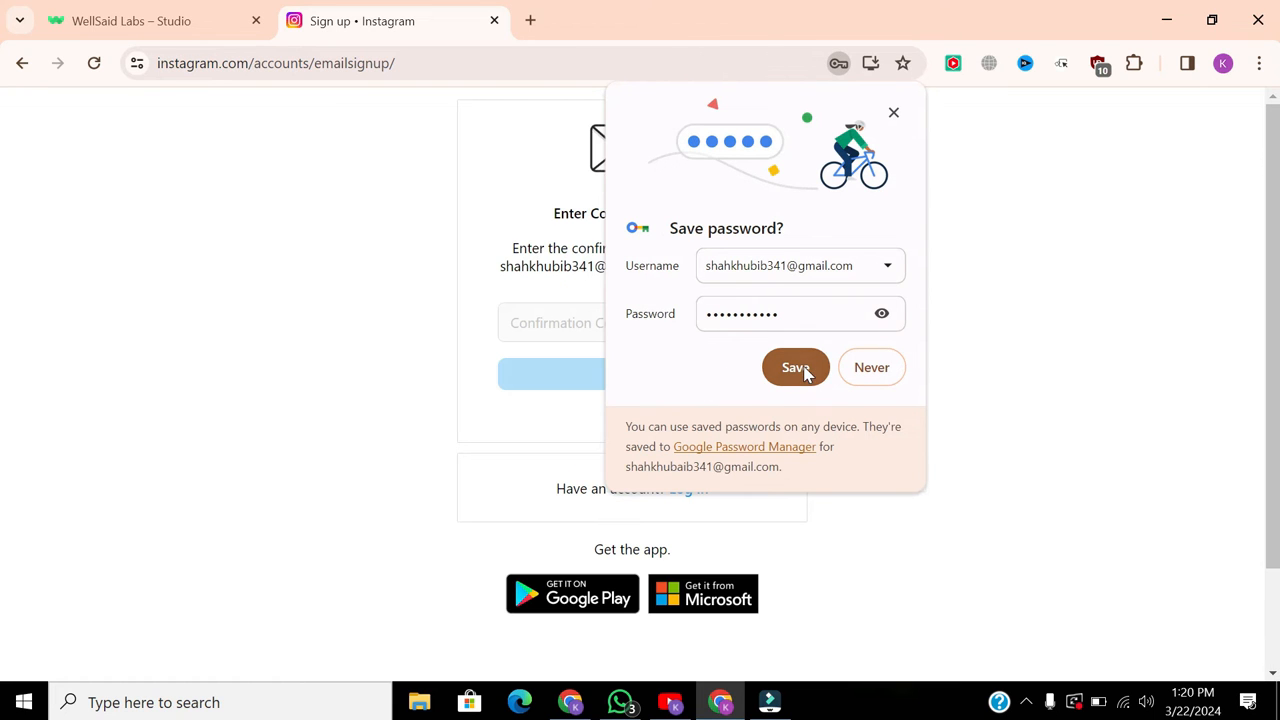
pyautogui.click(796, 368)
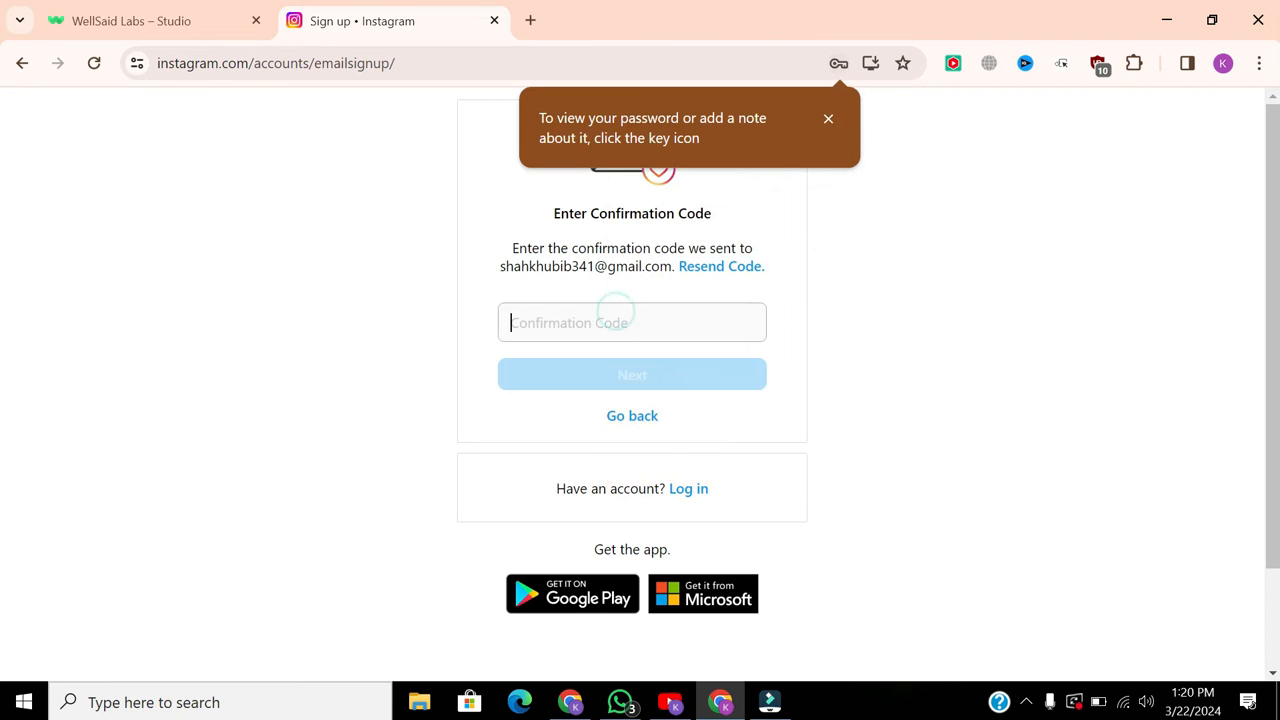
pyautogui.click(536, 20)
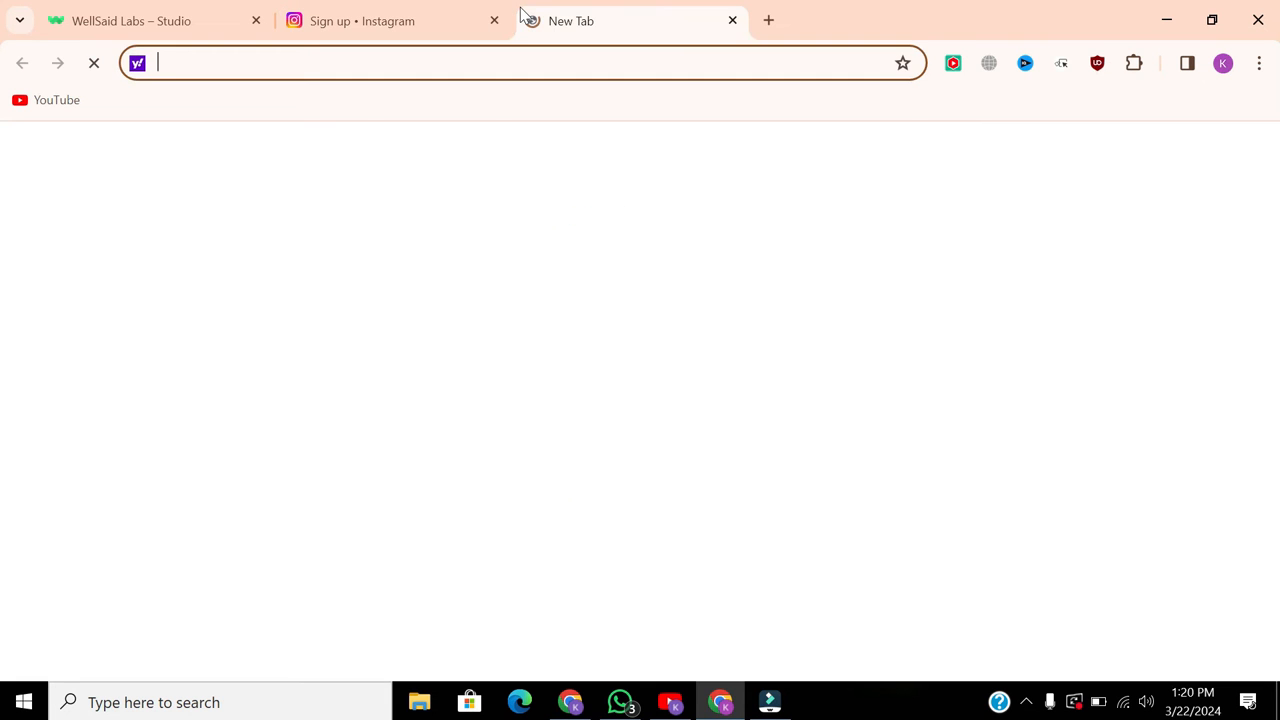
pyautogui.write('gmail.com')
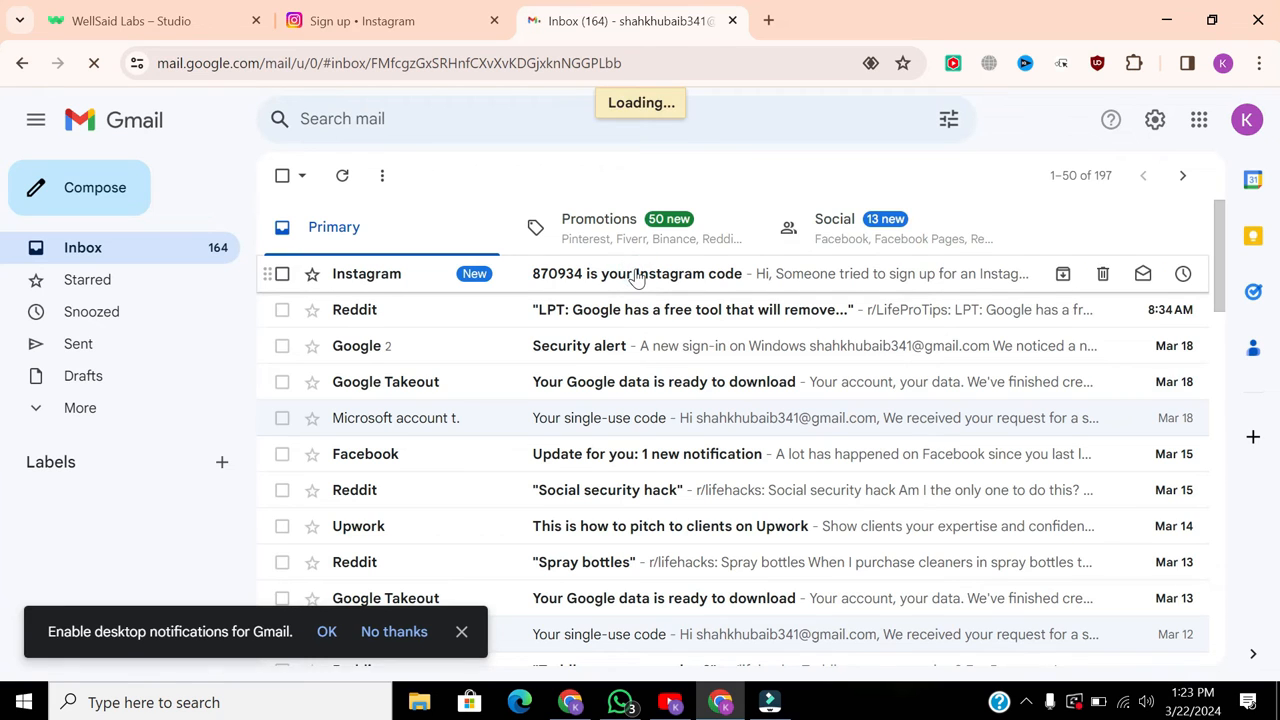
pyautogui.click(636, 272)
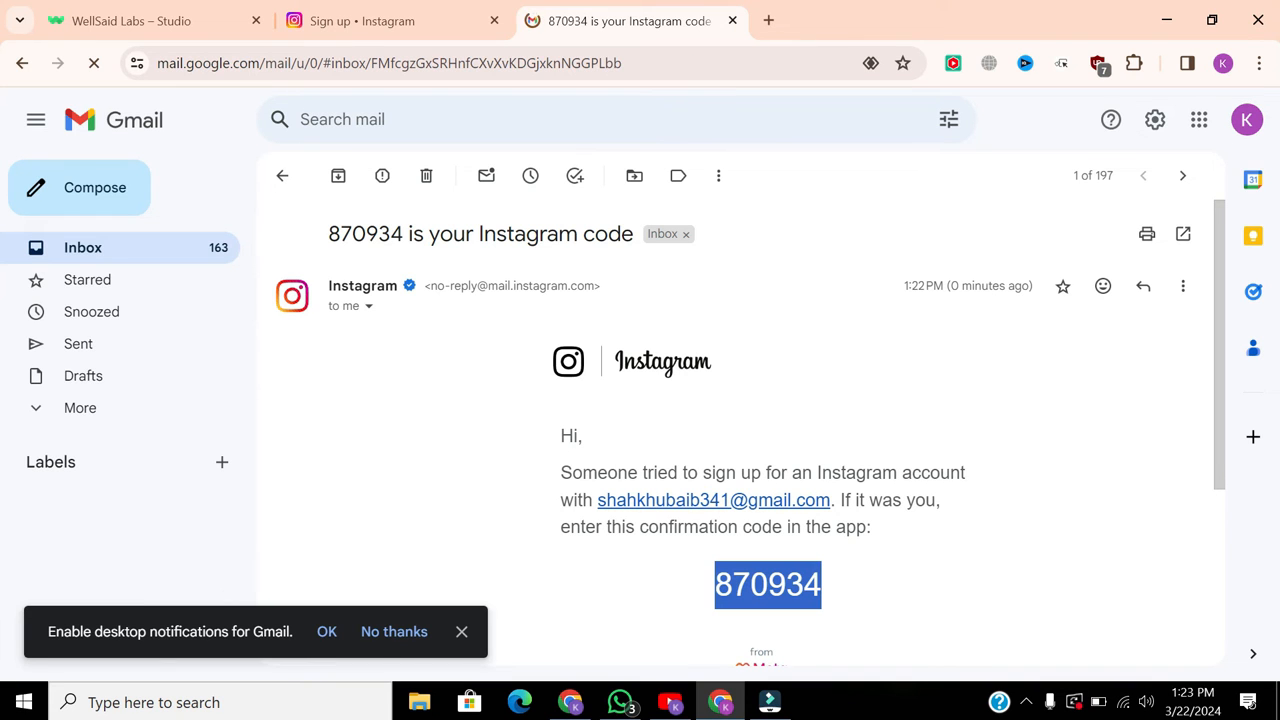
pyautogui.click(380, 20)
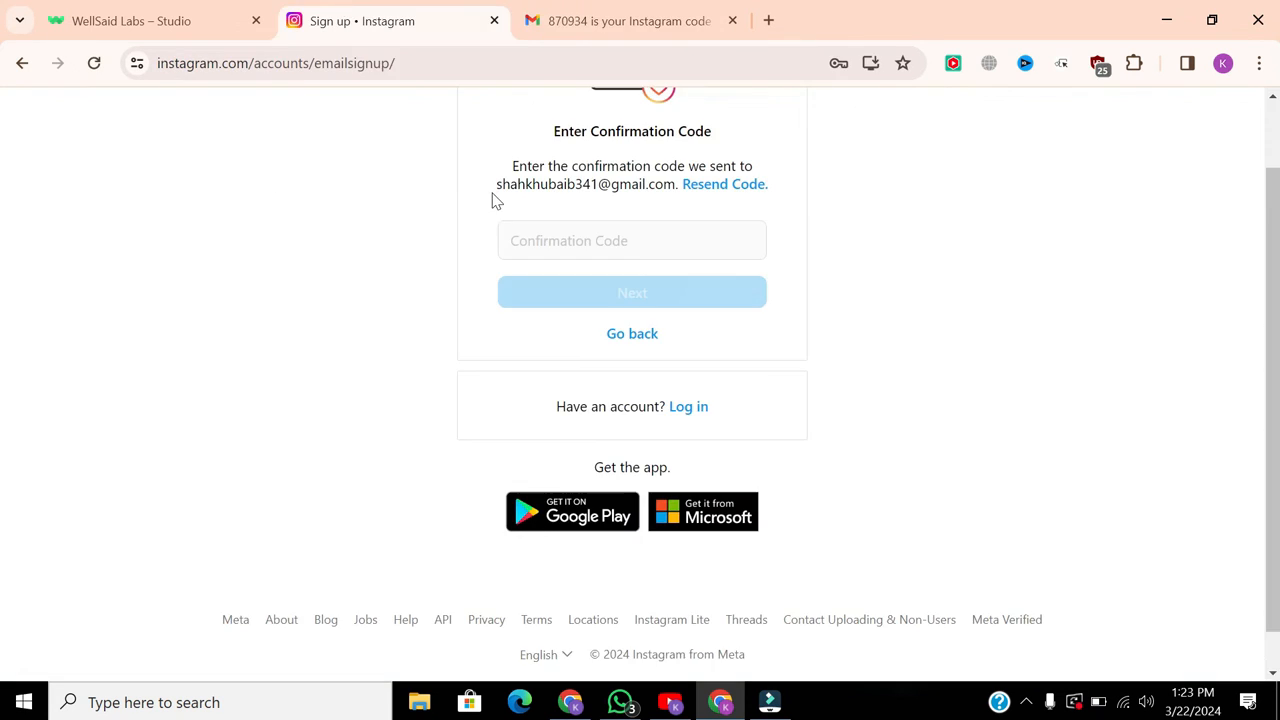
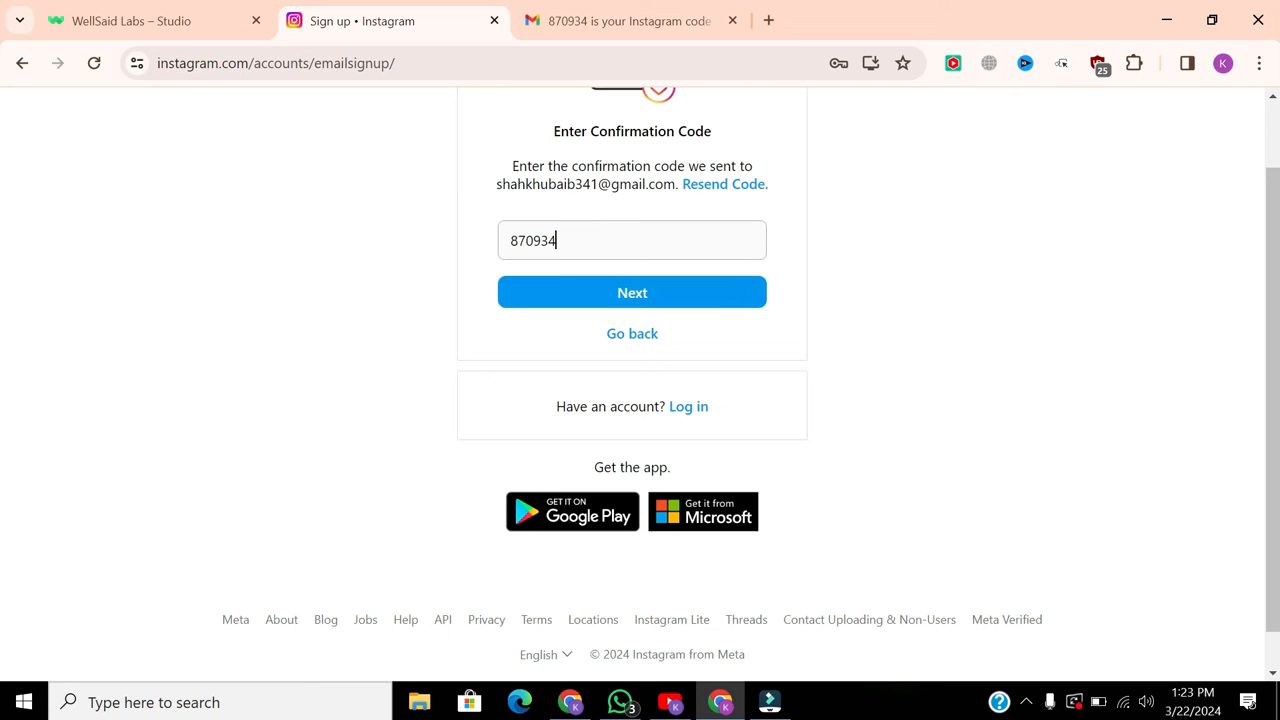
pyautogui.click(632, 292)
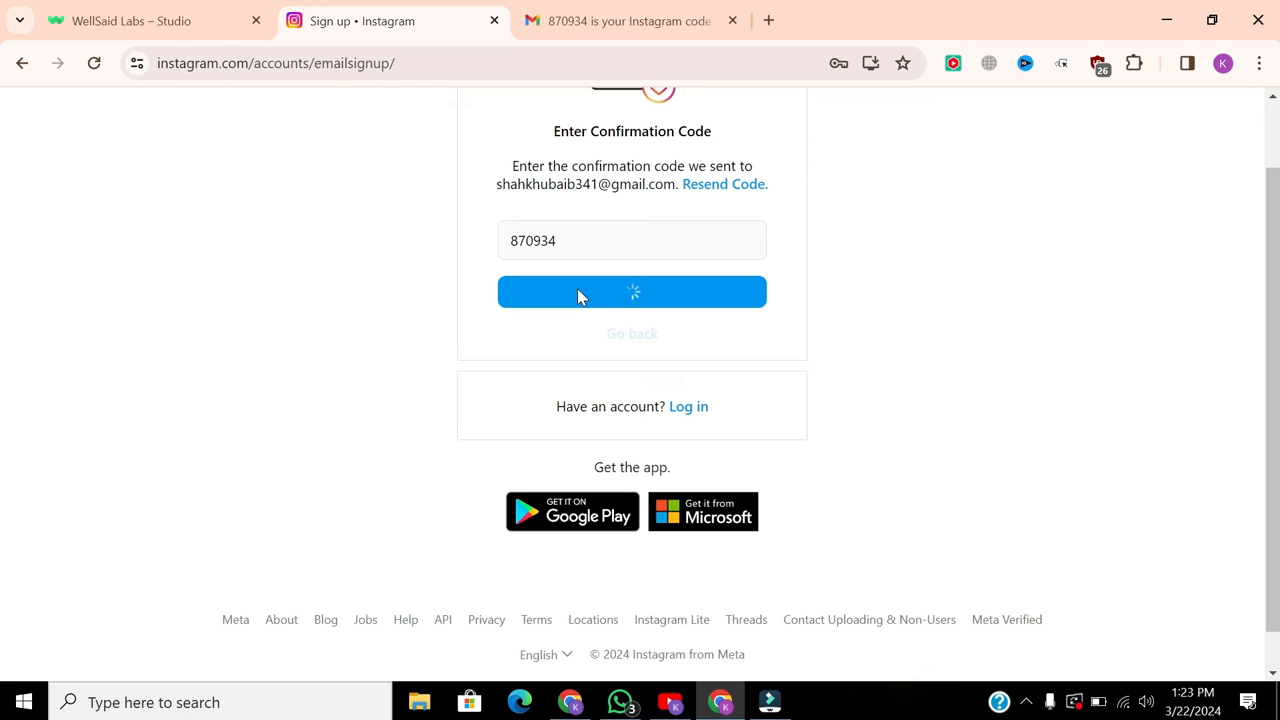
pyautogui.click(632, 292)
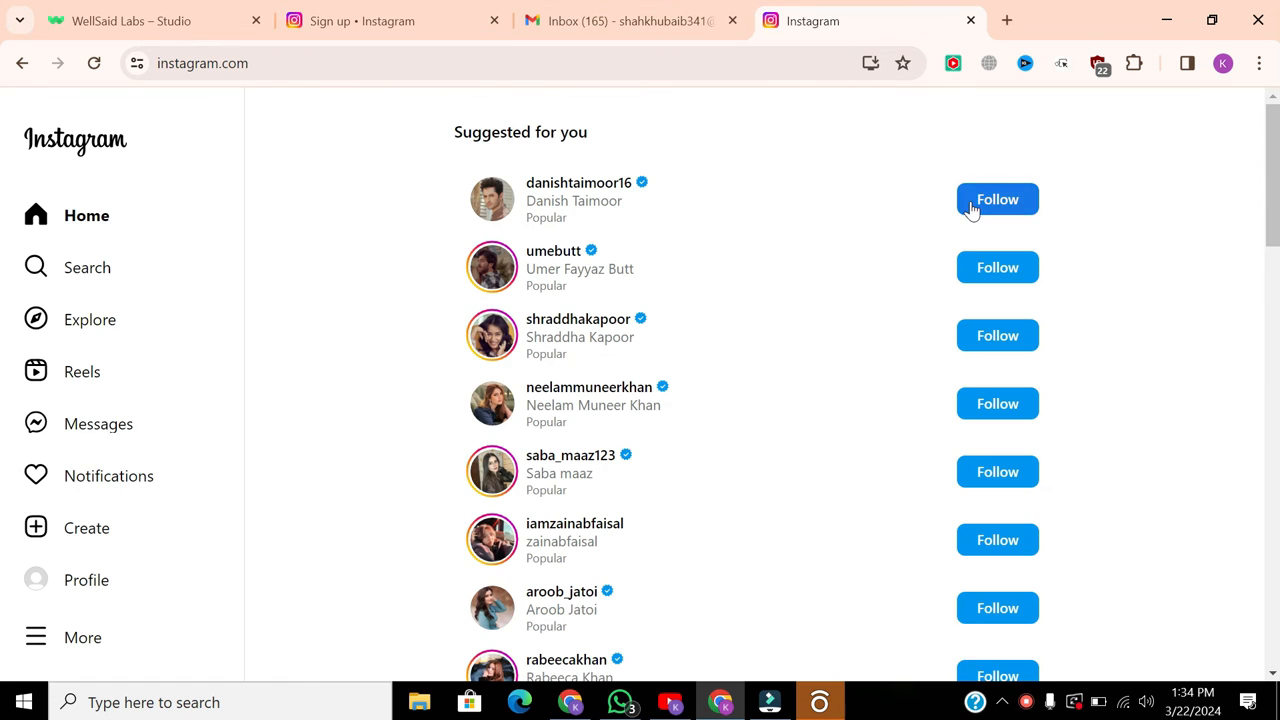
# Follow the suggested profiles danishtaimoor16 and aroob_jatoi
pyautogui.click(996, 200)
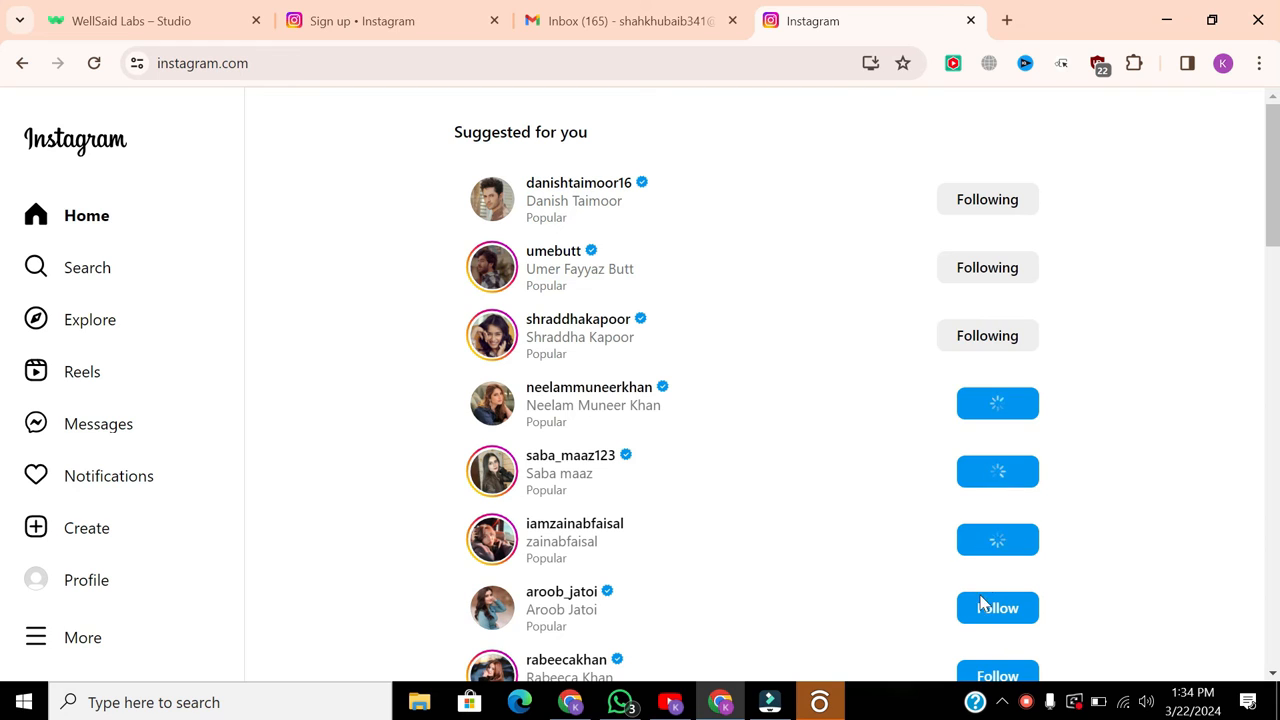
pyautogui.click(996, 608)
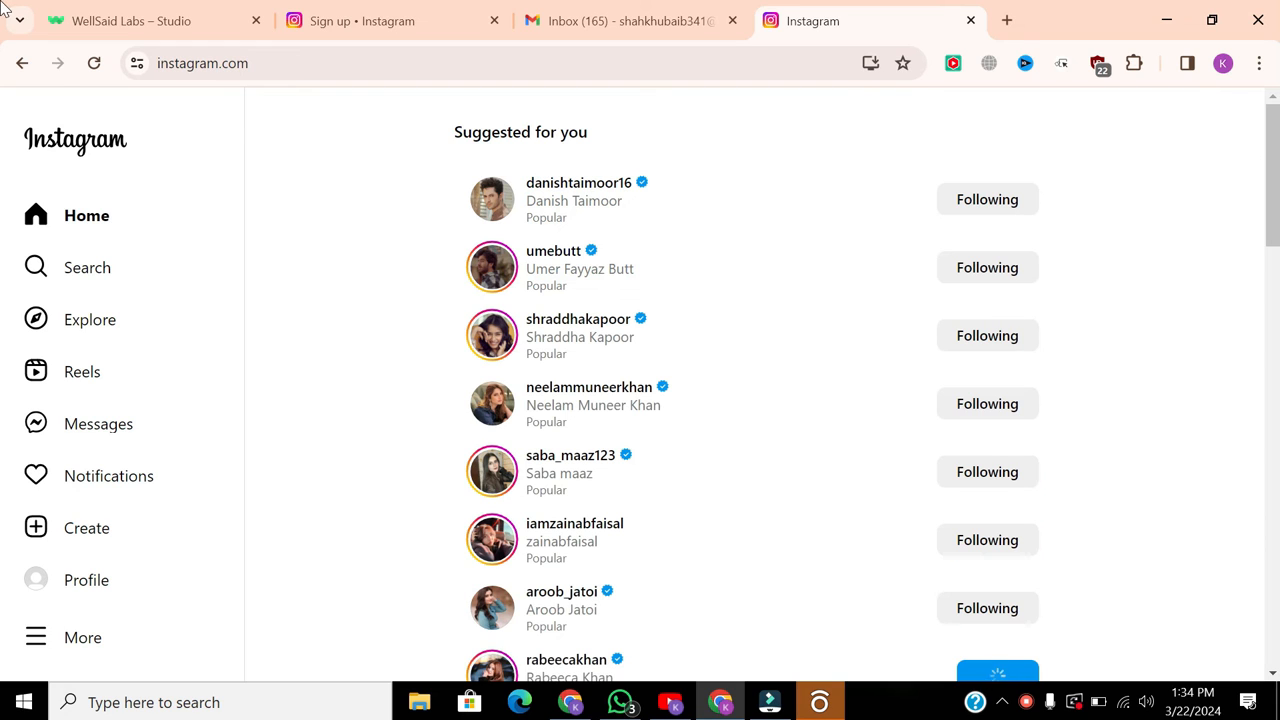
pyautogui.moveTo(88, 580)
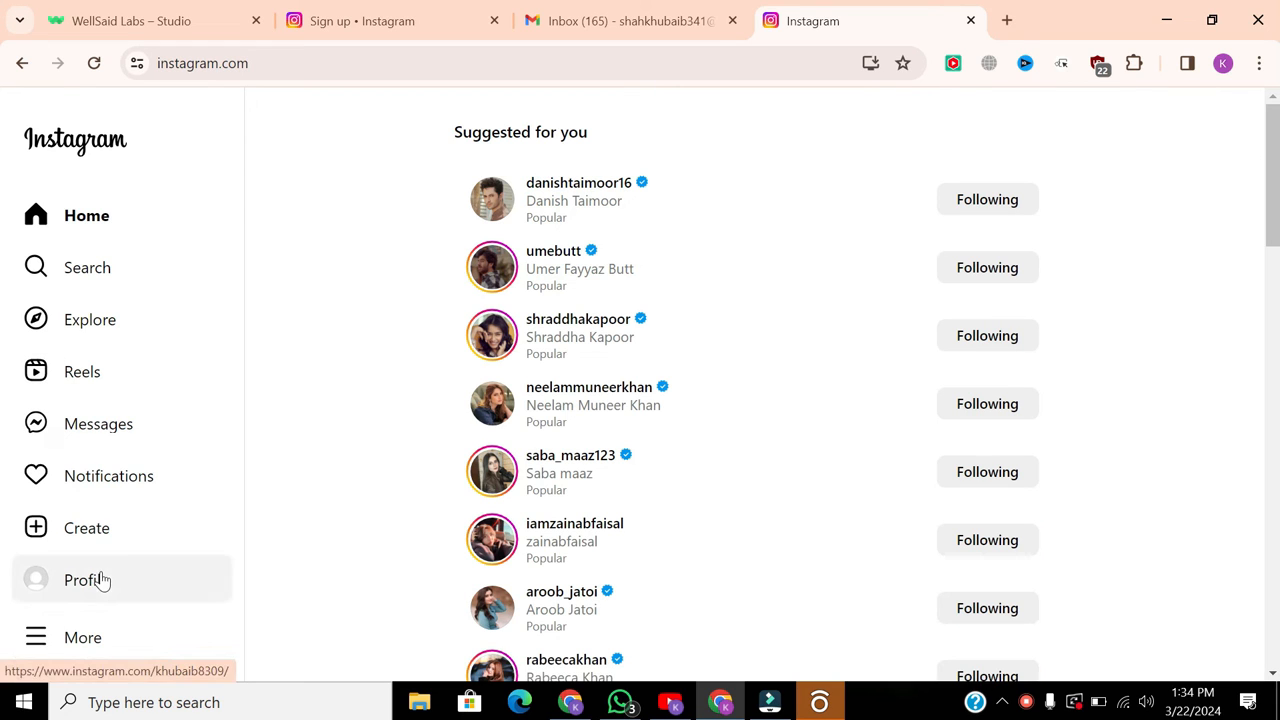
# View the new account's profile, the home feed and the Reels feed
pyautogui.click(80, 580)
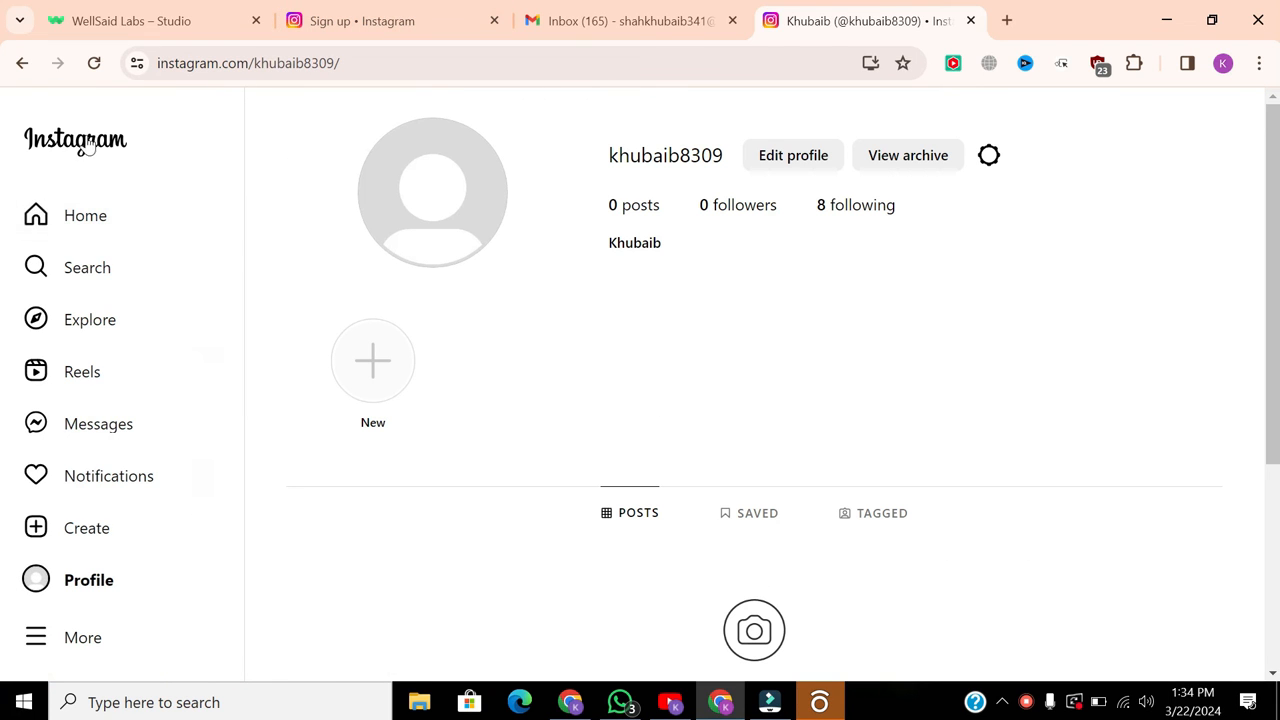
pyautogui.click(84, 216)
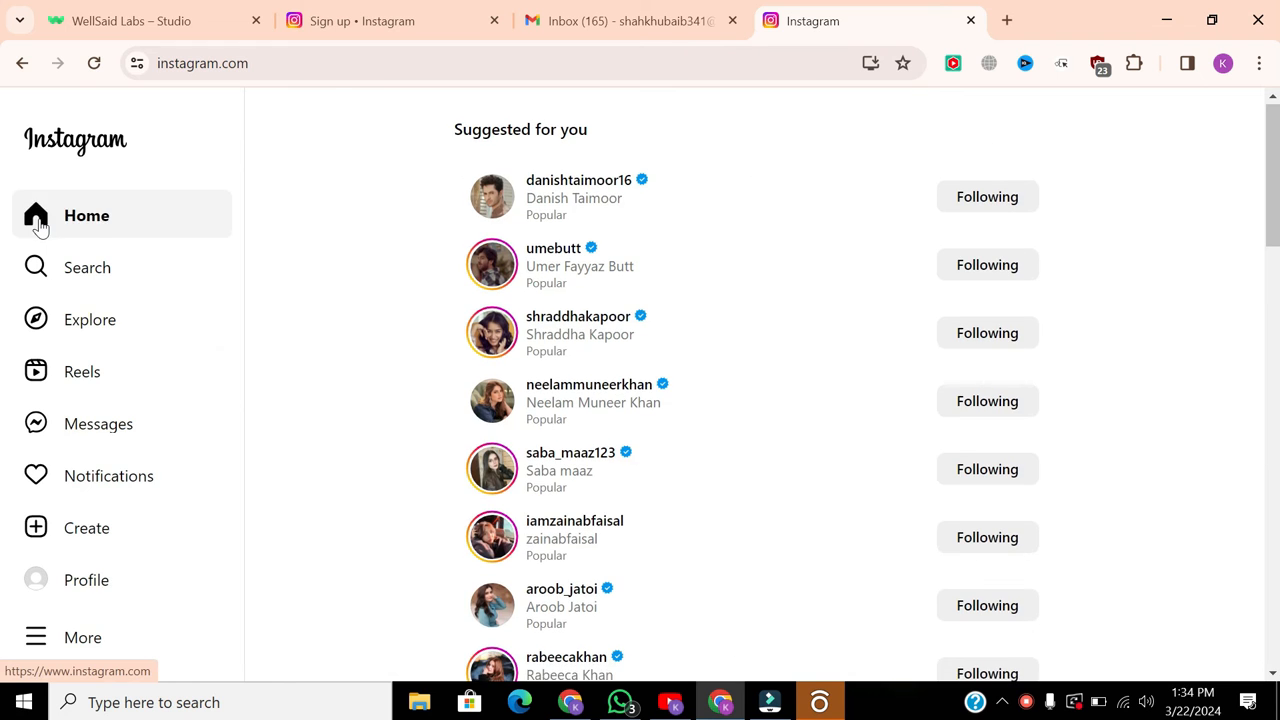
pyautogui.scroll(-3)
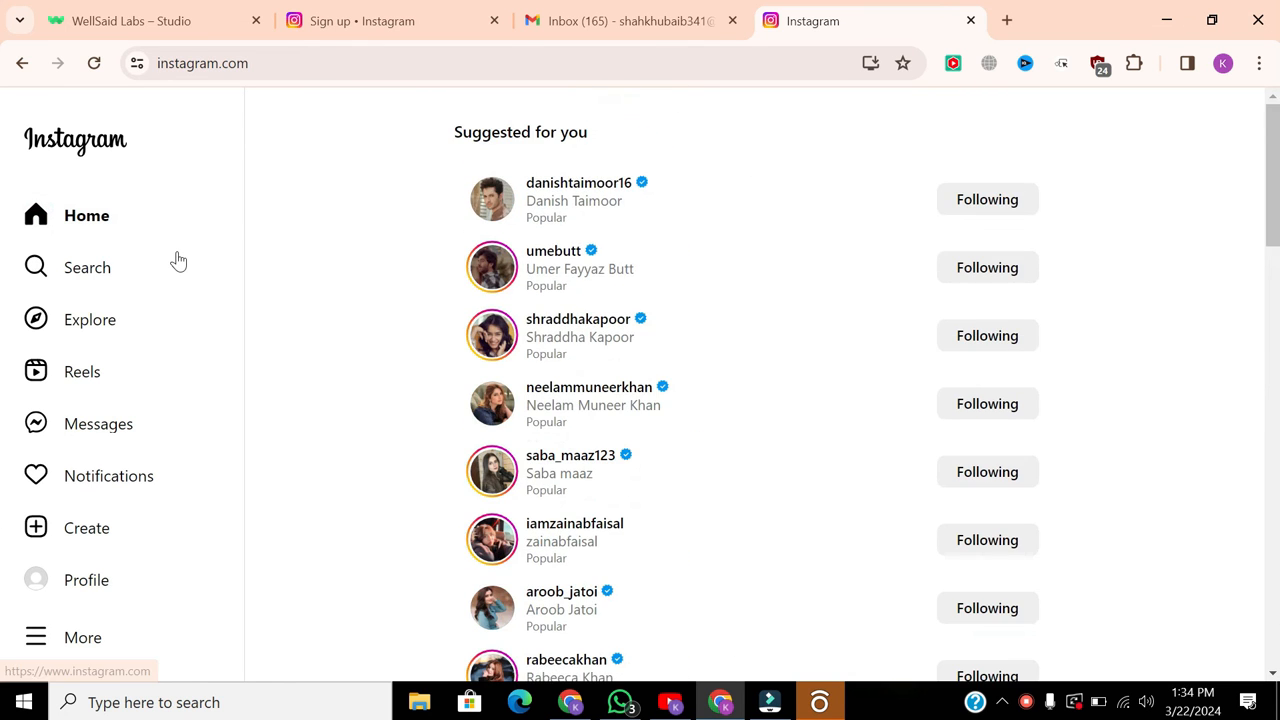
pyautogui.click(82, 372)
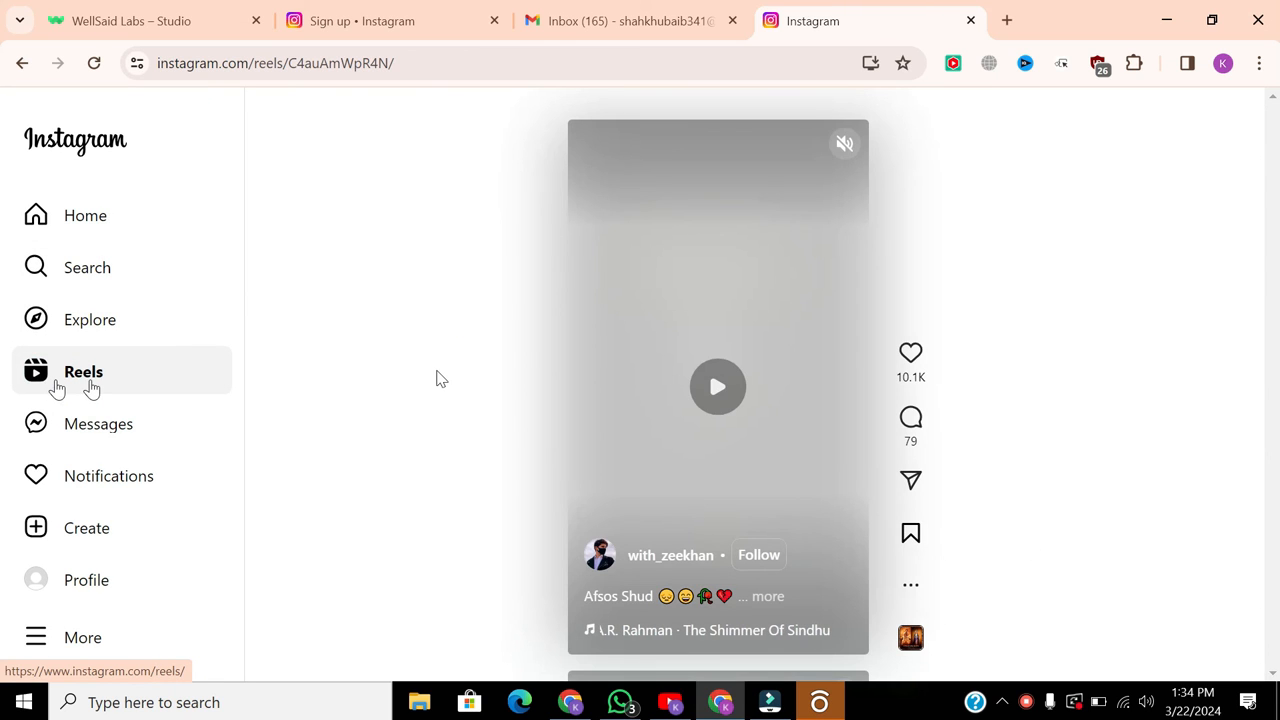
pyautogui.click(716, 388)
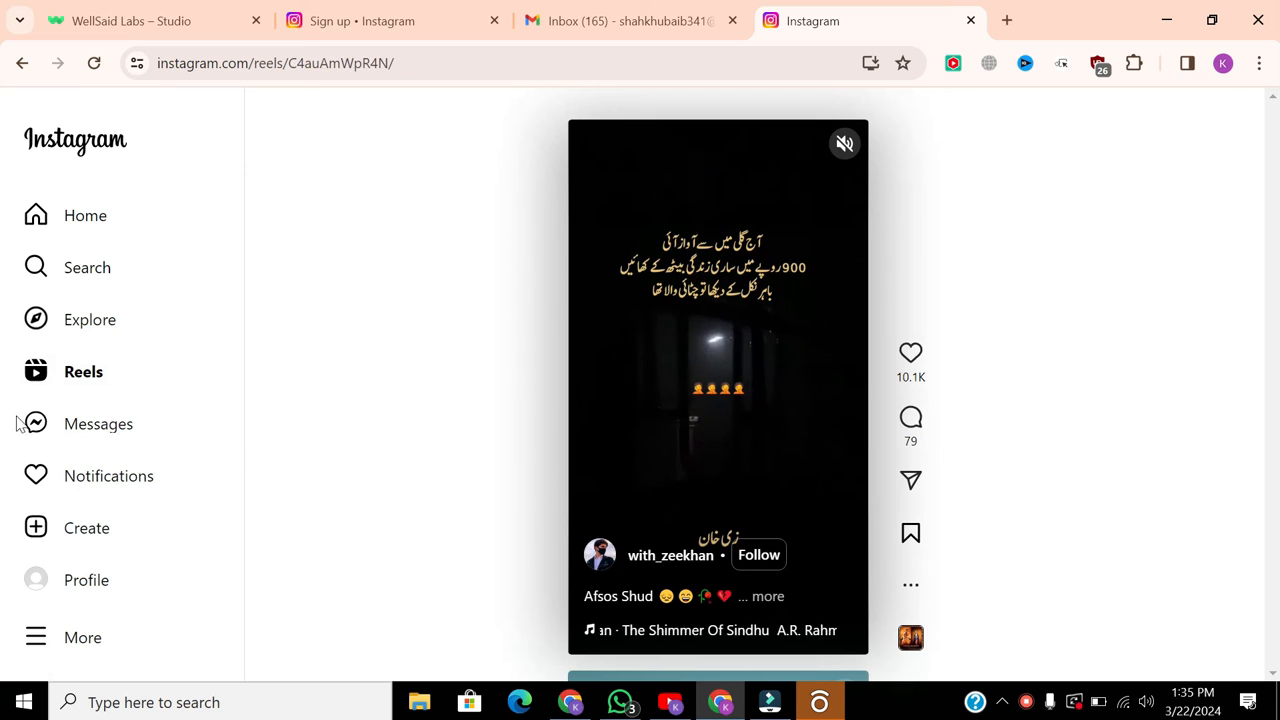
# Check the empty messages inbox and notifications, then minimize Chrome to the desktop
pyautogui.click(98, 424)
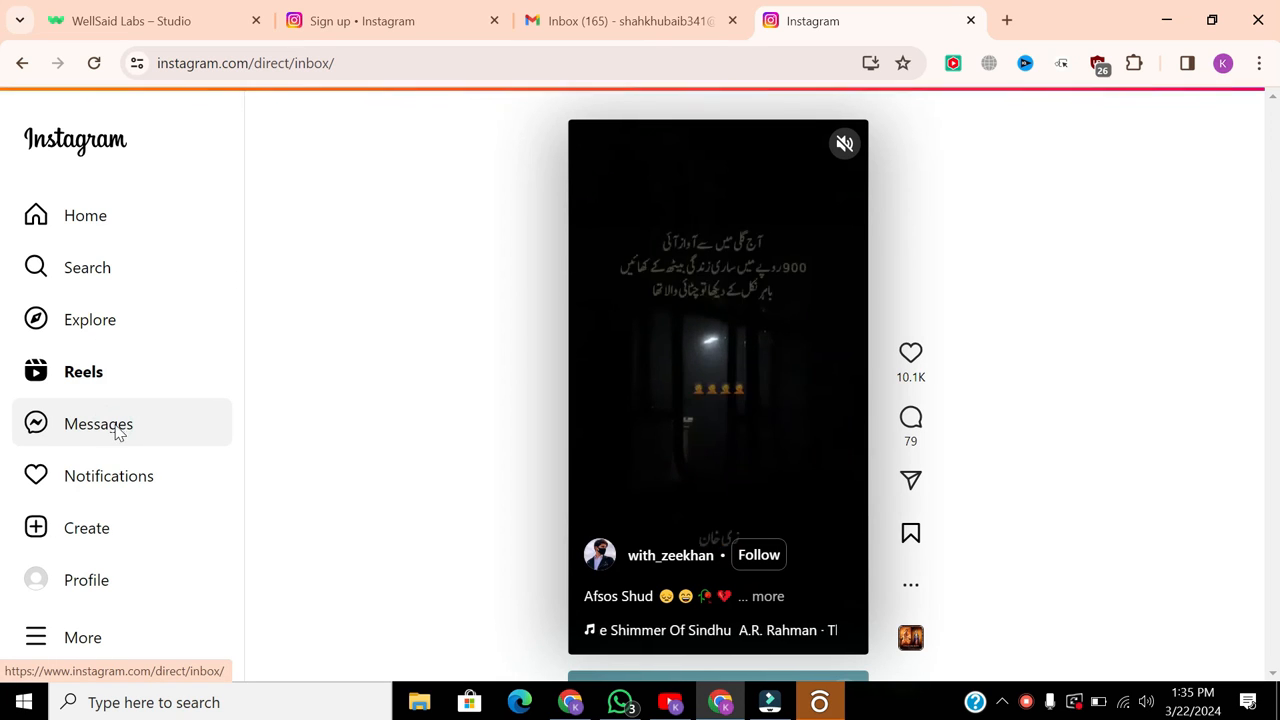
pyautogui.click(96, 424)
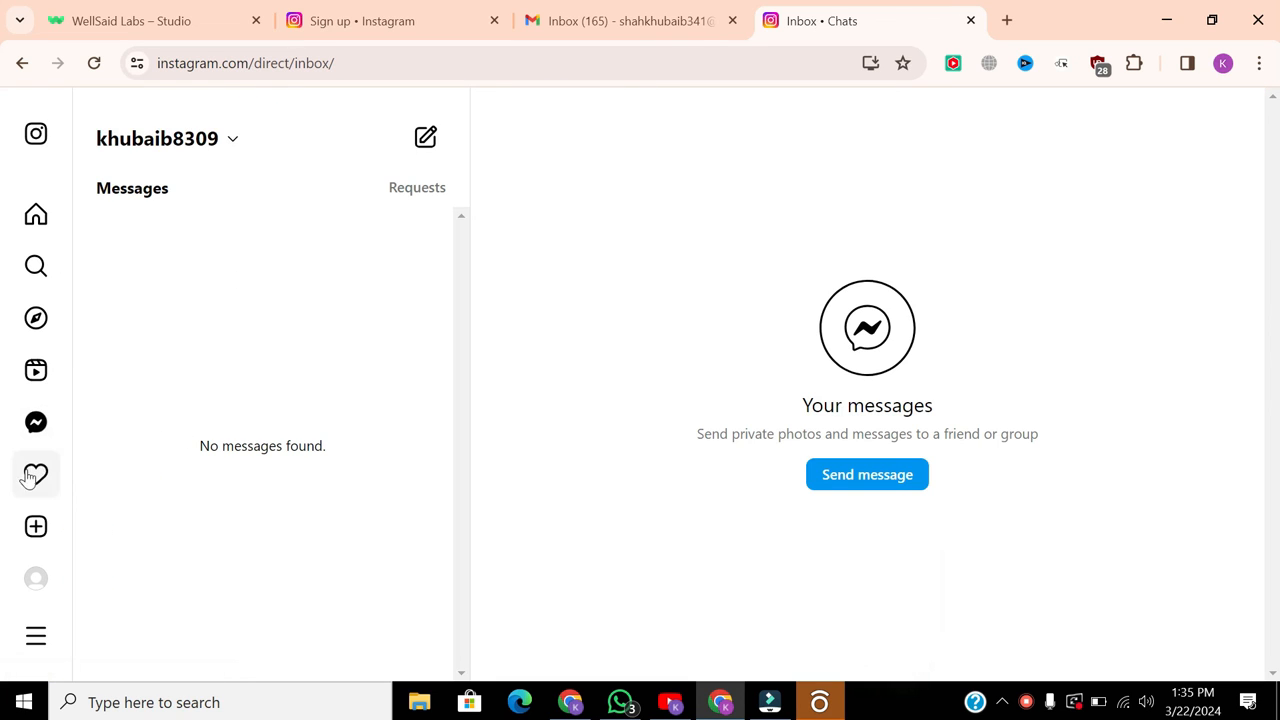
pyautogui.click(38, 474)
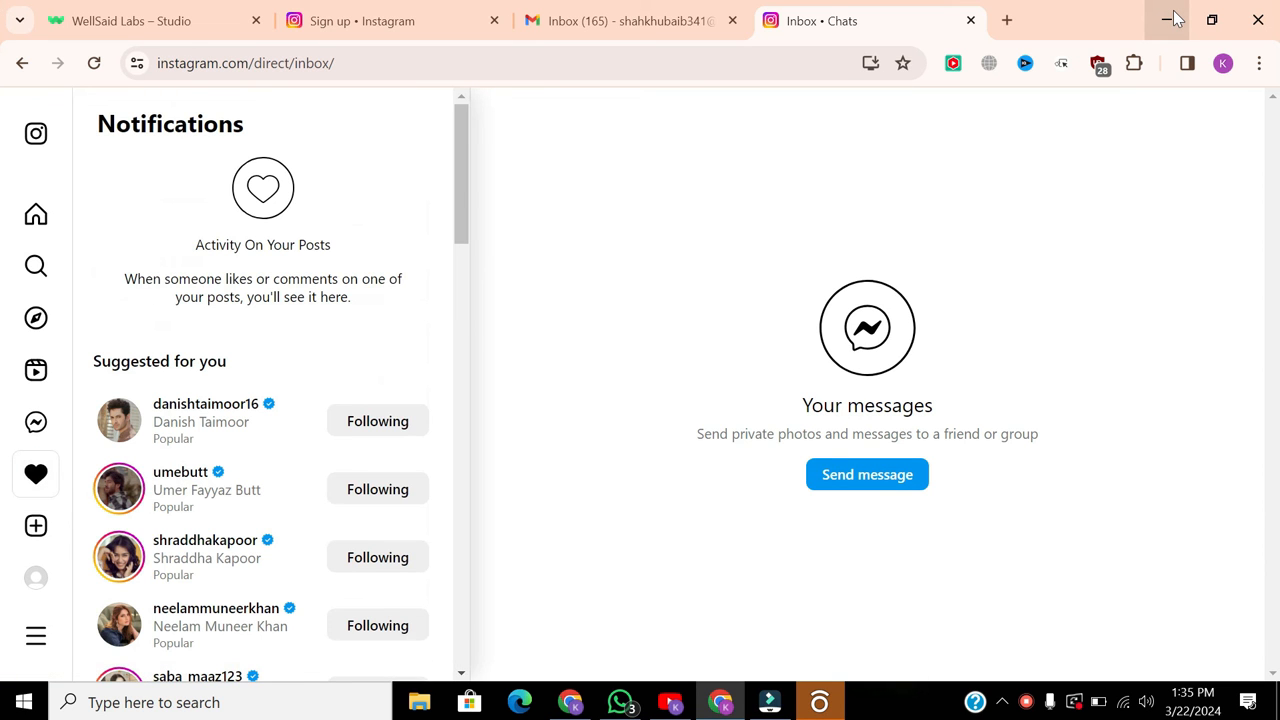
pyautogui.click(1168, 18)
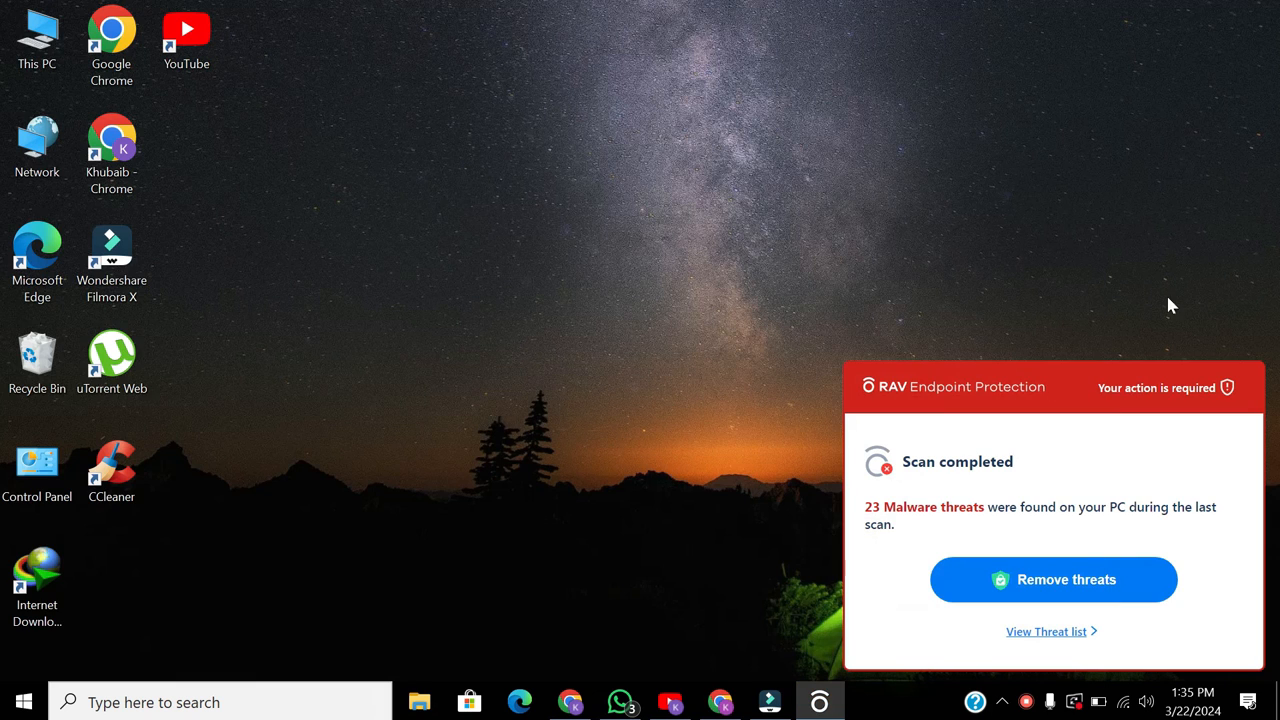